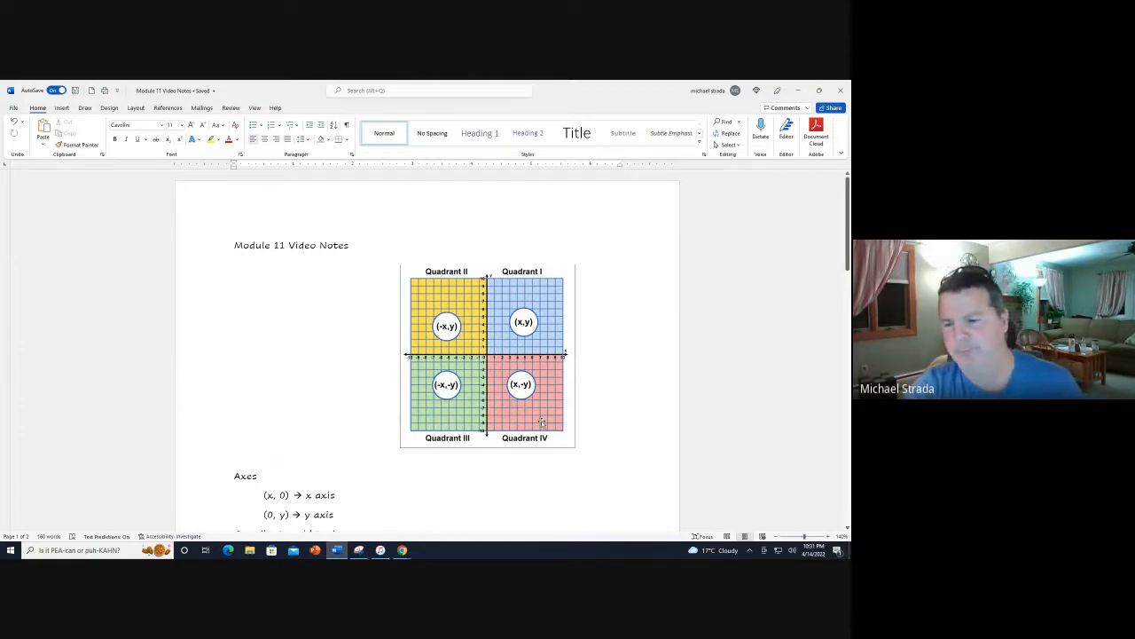
# Scroll through the Module 11 notes and down to question 8's graphing tool
pyautogui.scroll(-3)
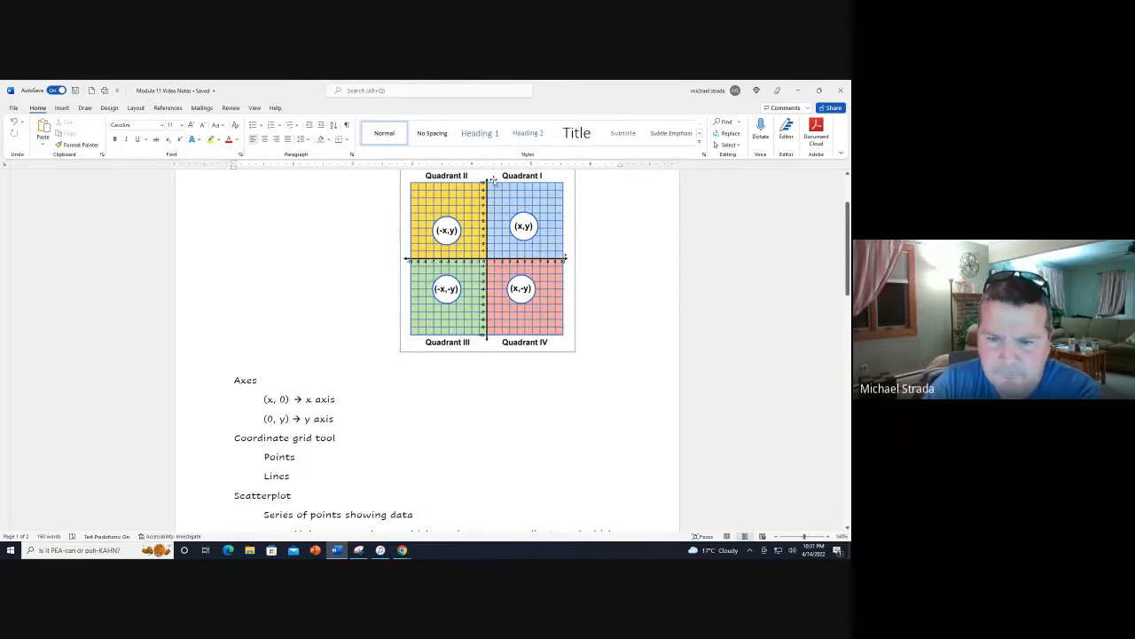
pyautogui.moveTo(491, 344)
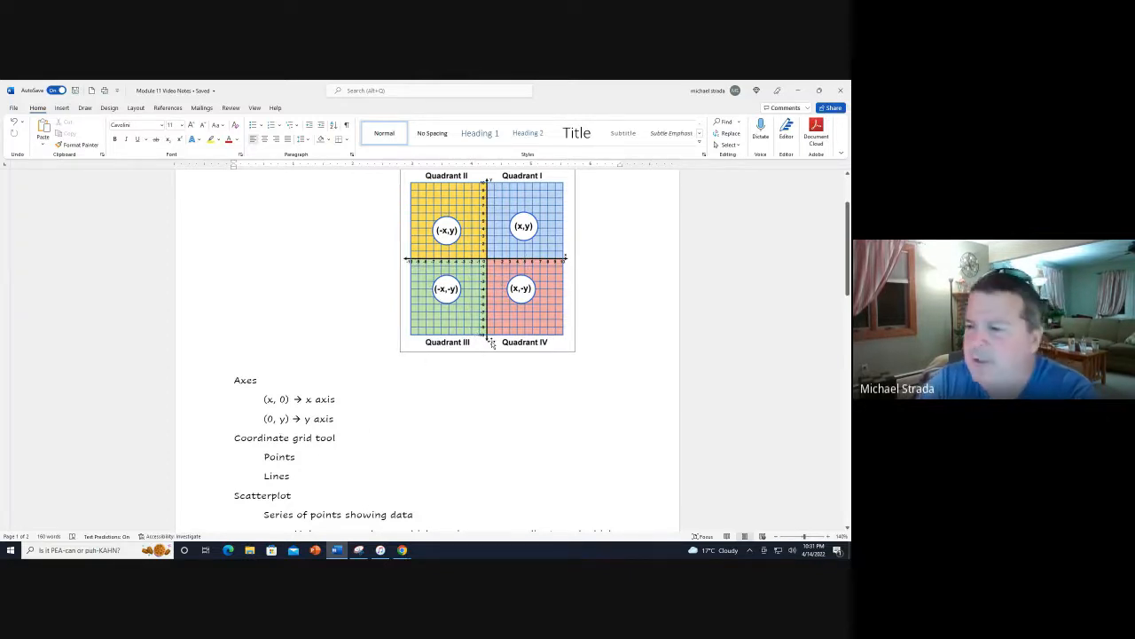
pyautogui.scroll(-3)
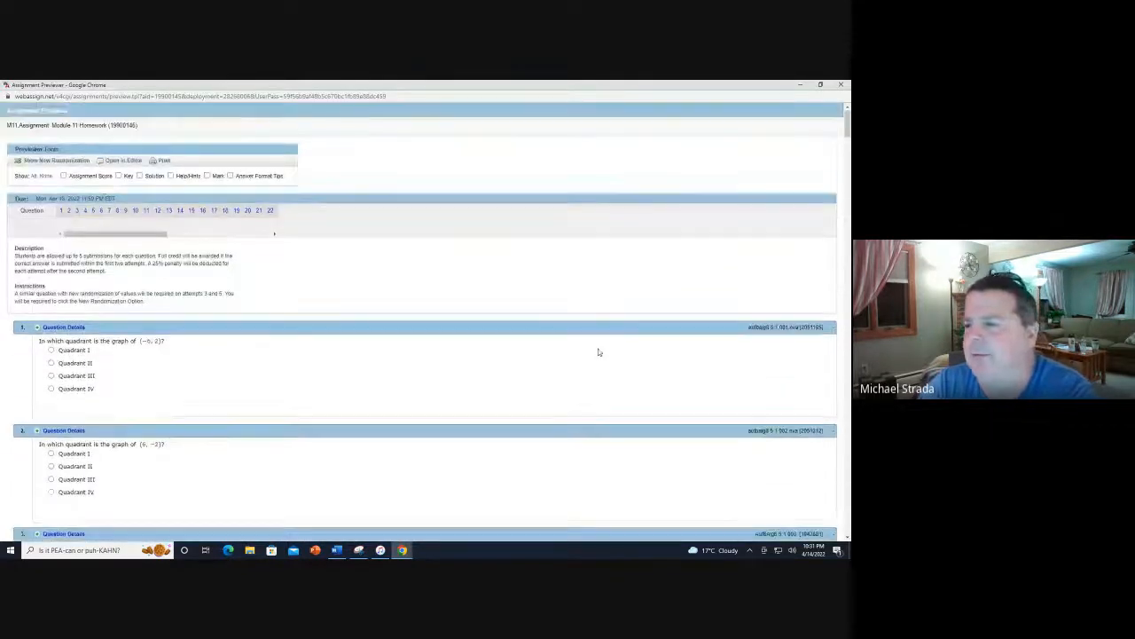
pyautogui.scroll(-3)
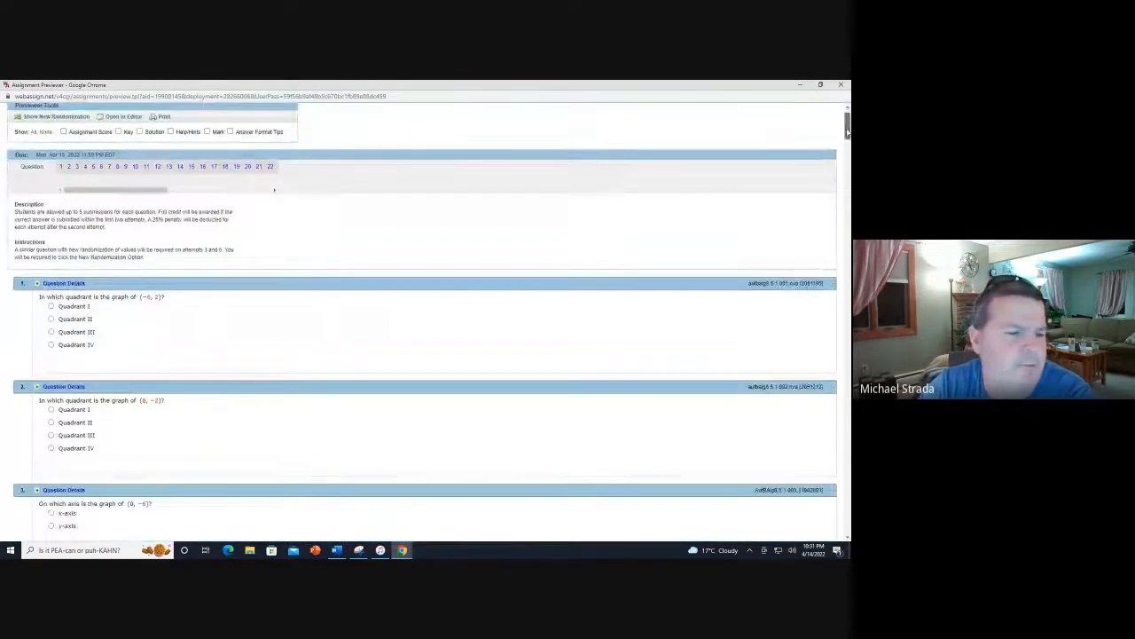
pyautogui.scroll(-3)
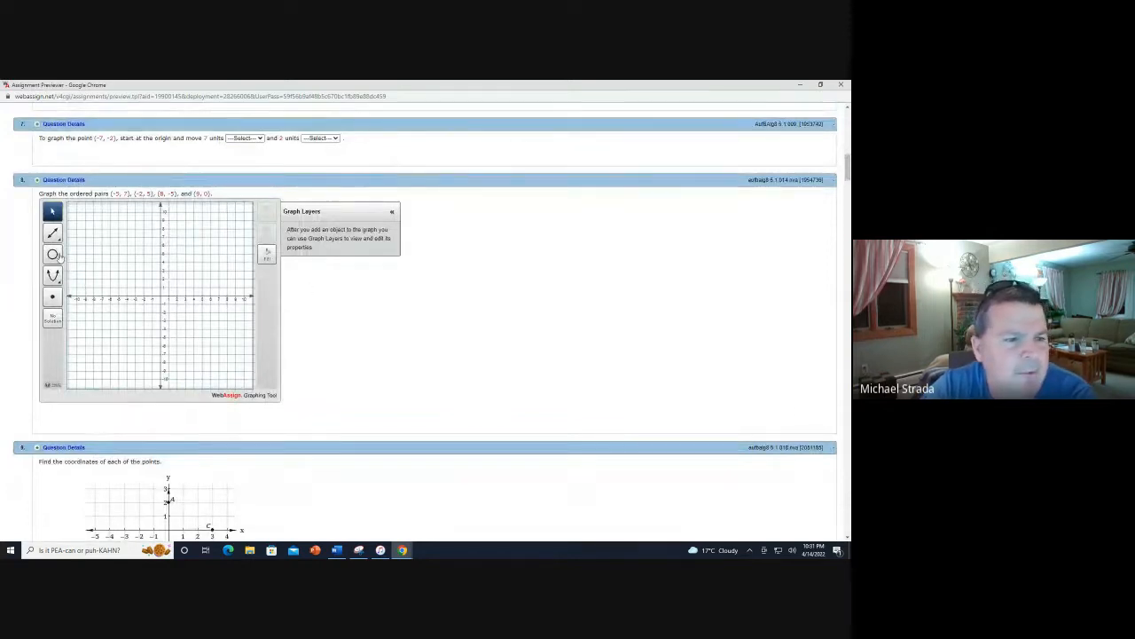
pyautogui.click(52, 234)
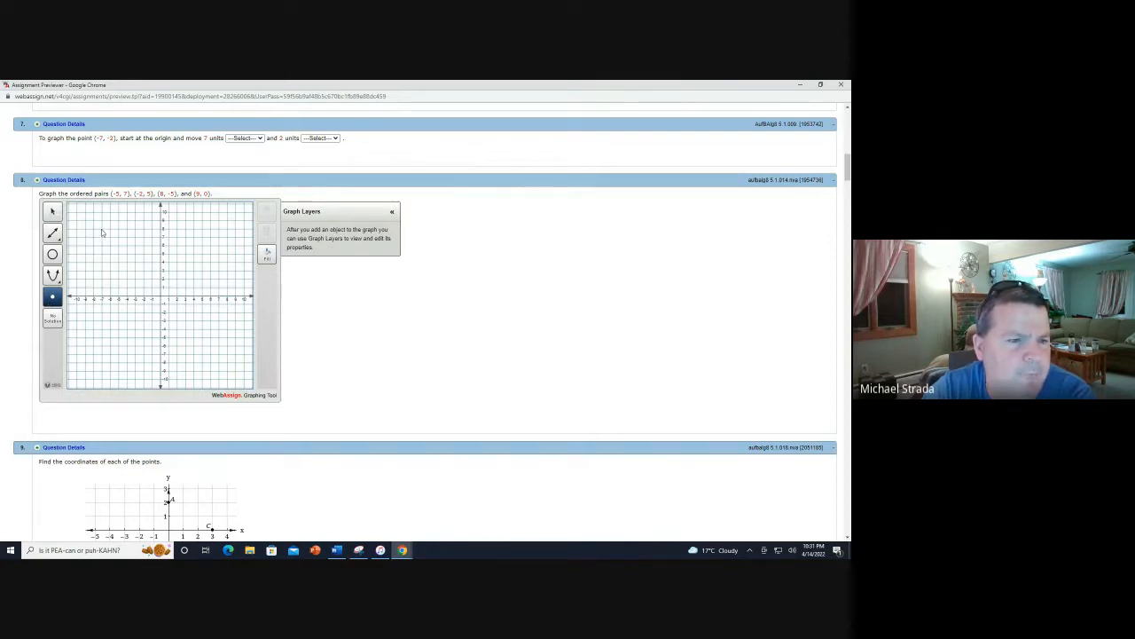
pyautogui.click(102, 229)
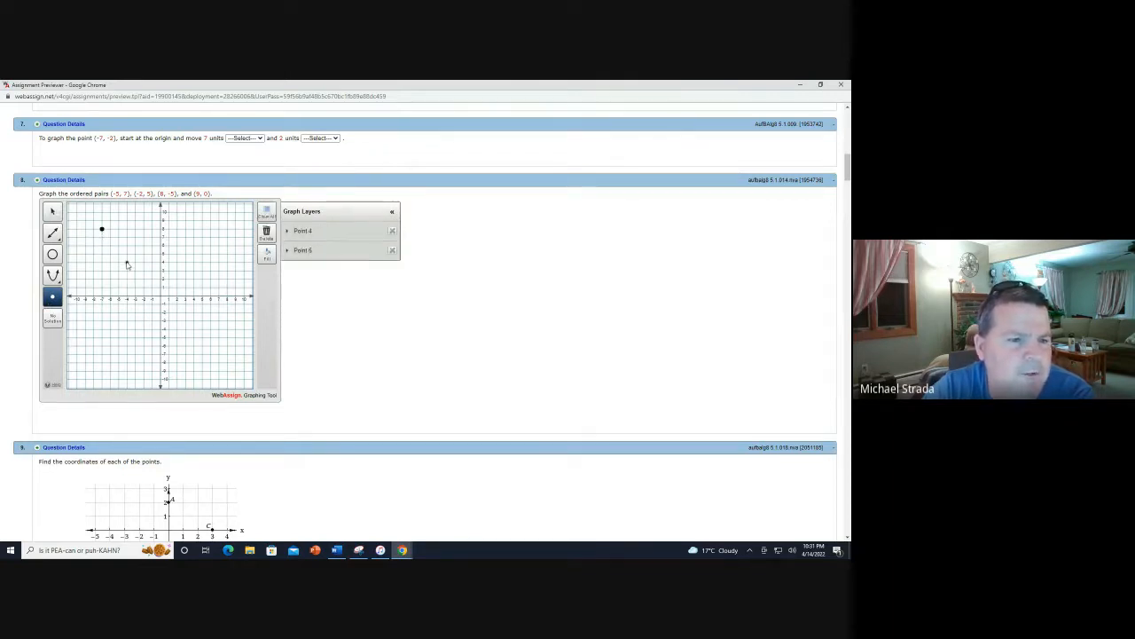
pyautogui.click(127, 263)
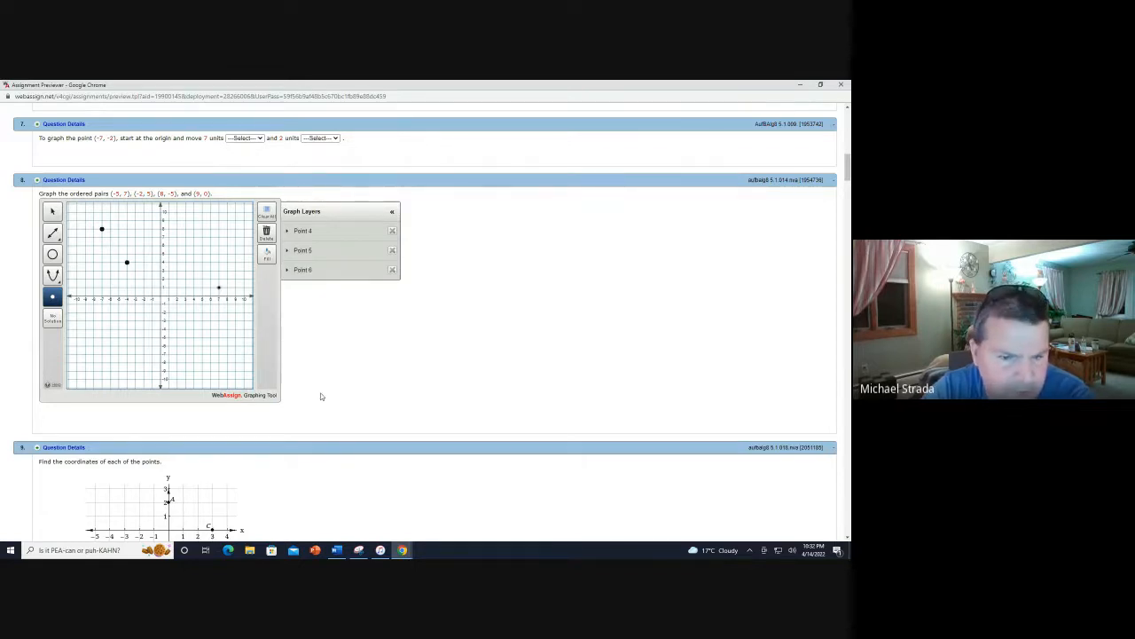
pyautogui.click(391, 270)
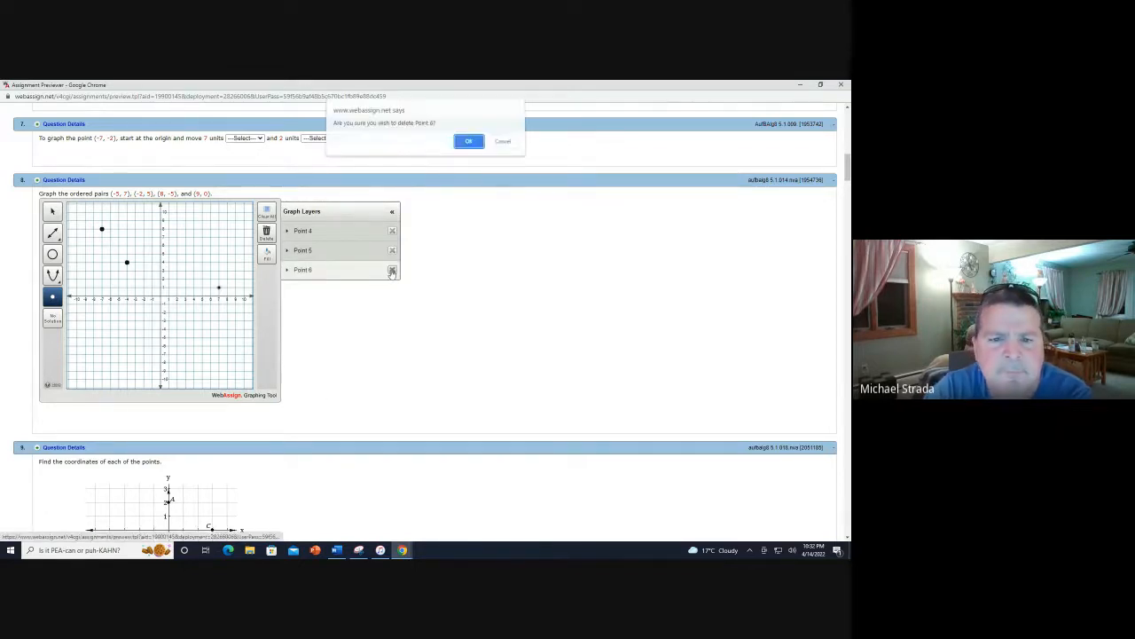
pyautogui.click(468, 141)
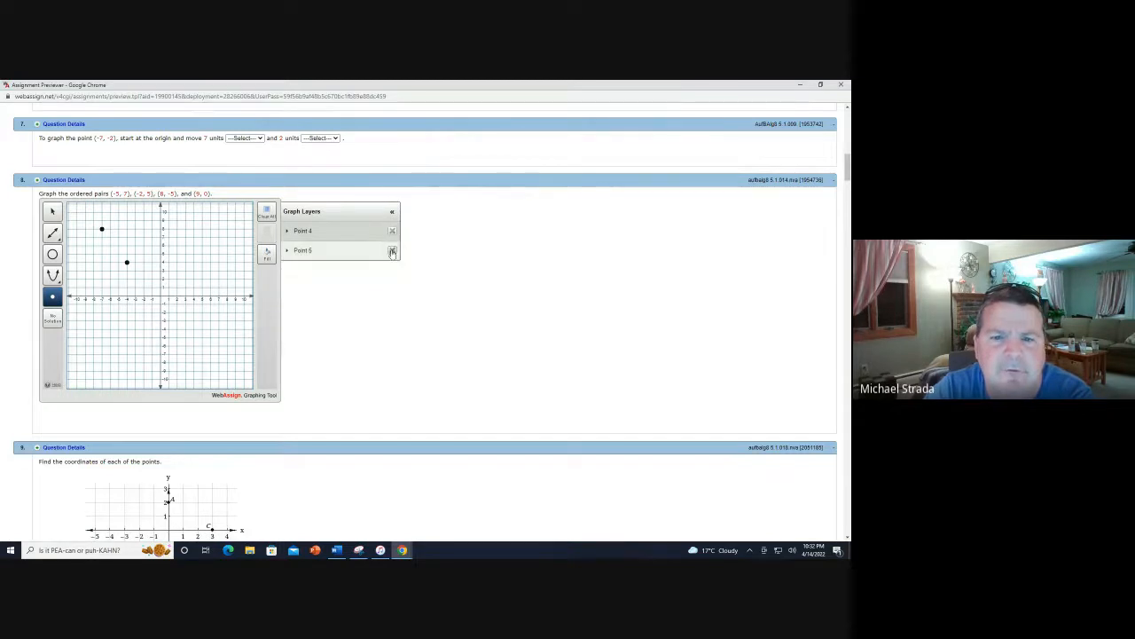
pyautogui.click(392, 252)
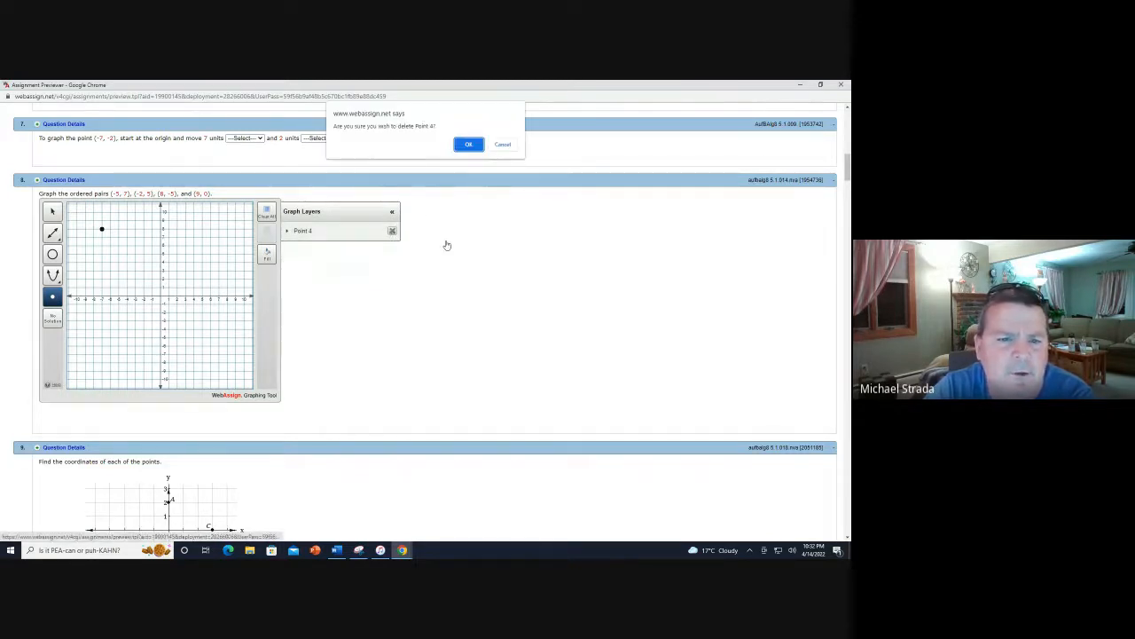
pyautogui.click(469, 144)
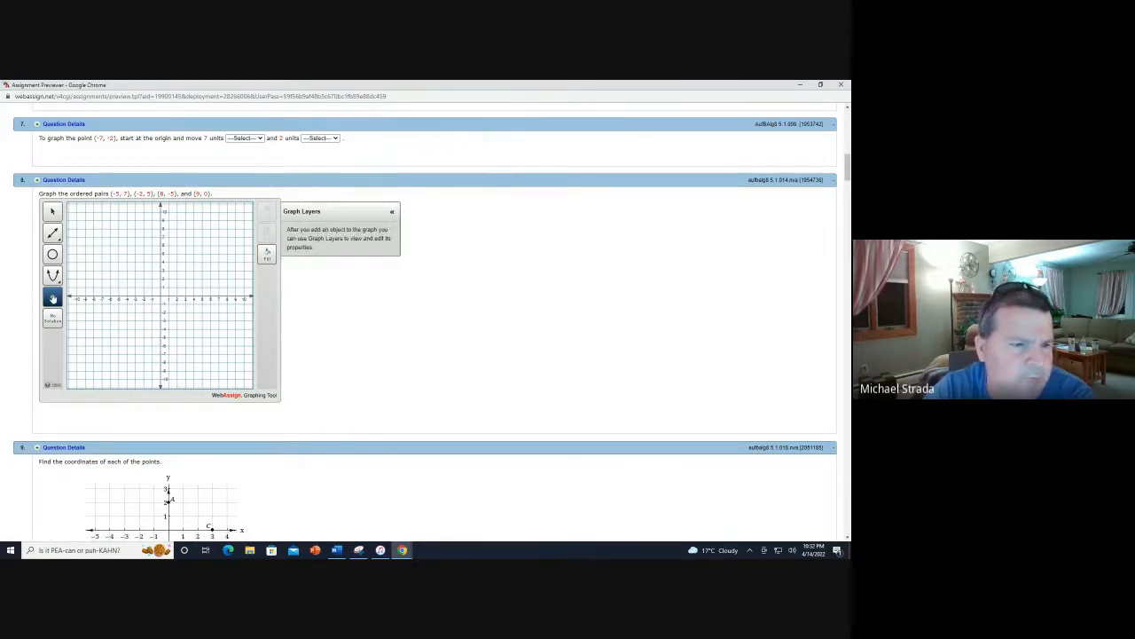
pyautogui.click(52, 232)
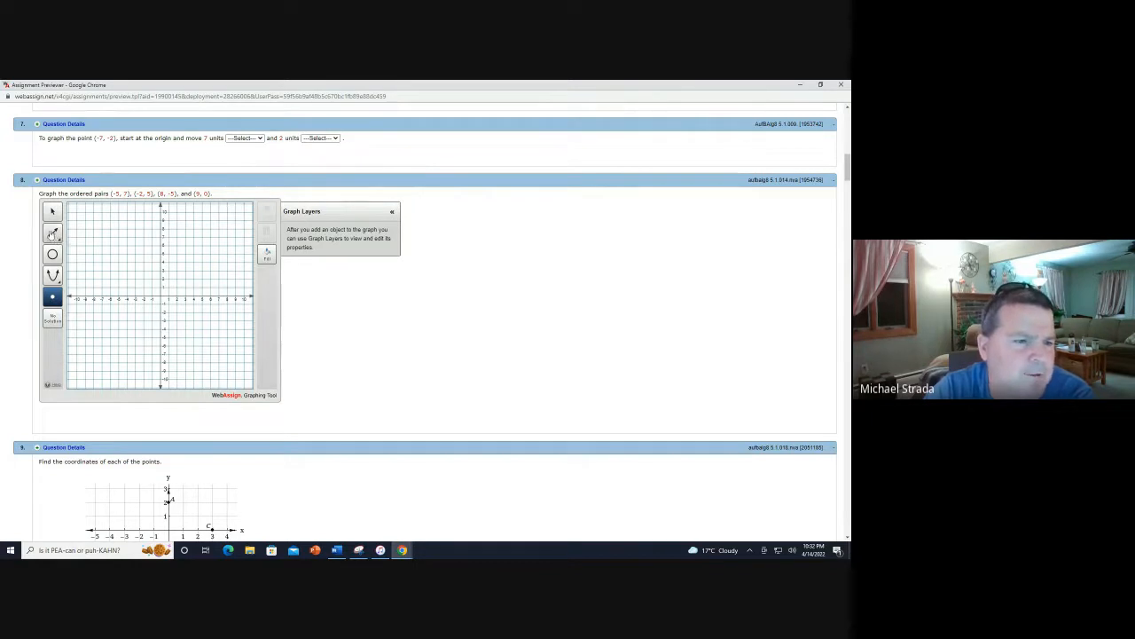
# Choose the Line drawing tool for the ordered-pairs grid
pyautogui.click(52, 233)
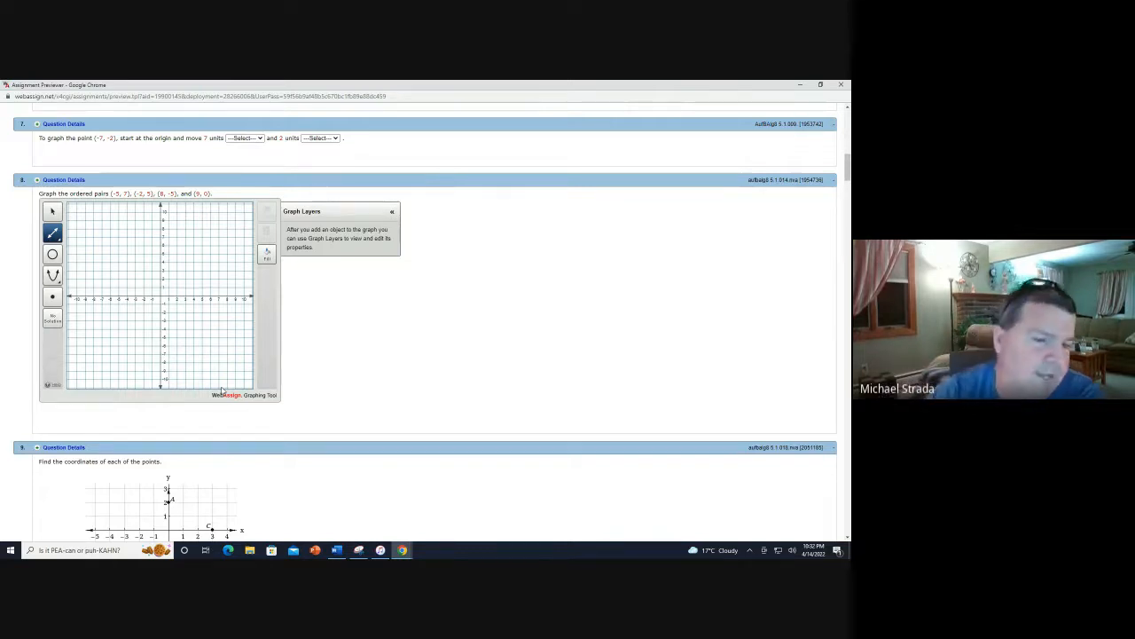
pyautogui.moveTo(166, 333)
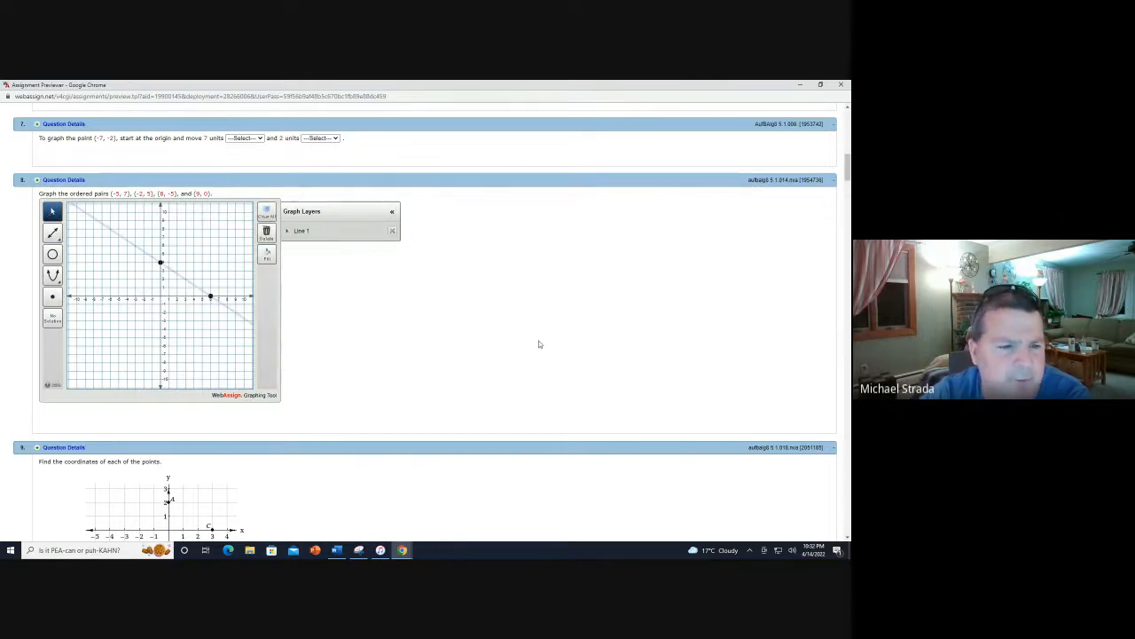
pyautogui.moveTo(100, 243)
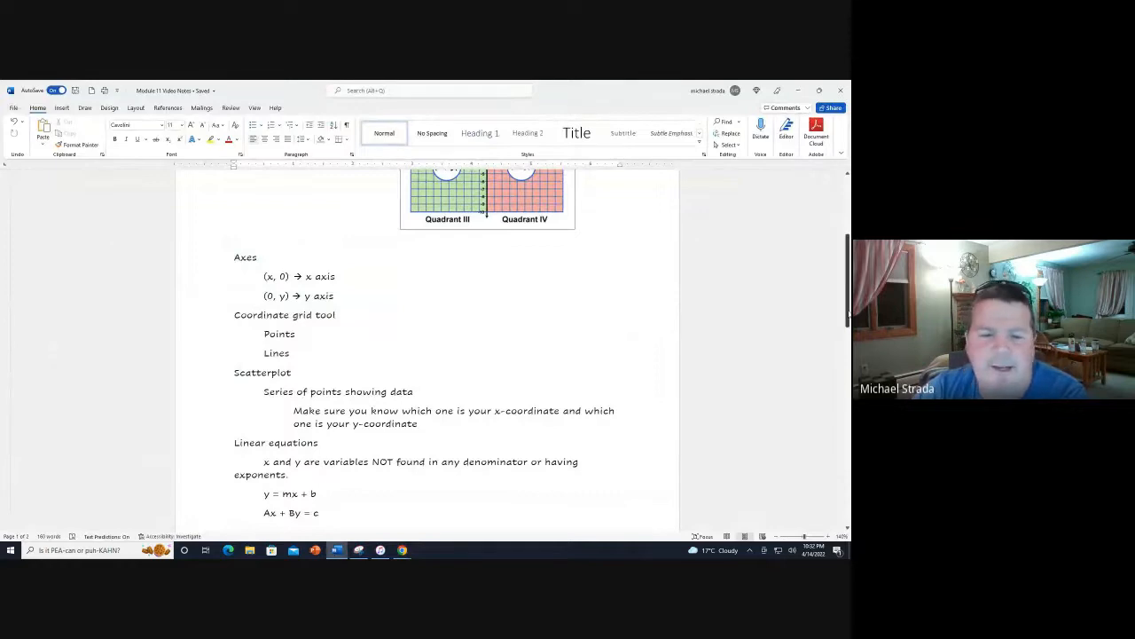
# Scroll the notes down to the Linear equations section on page 2 and click into it
pyautogui.scroll(-3)
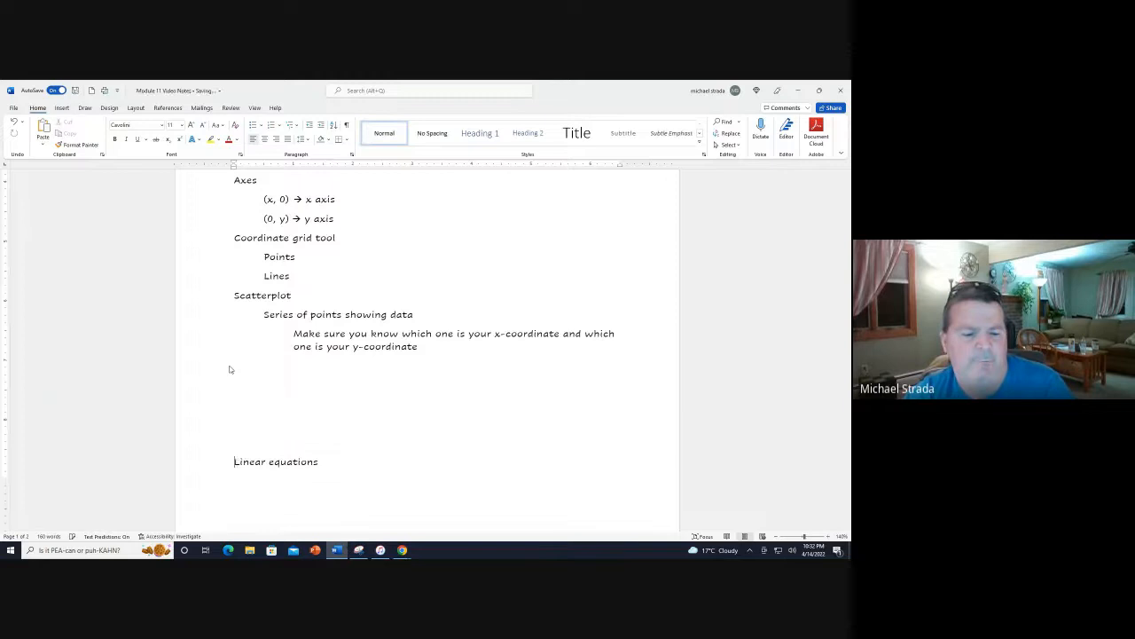
pyautogui.scroll(-3)
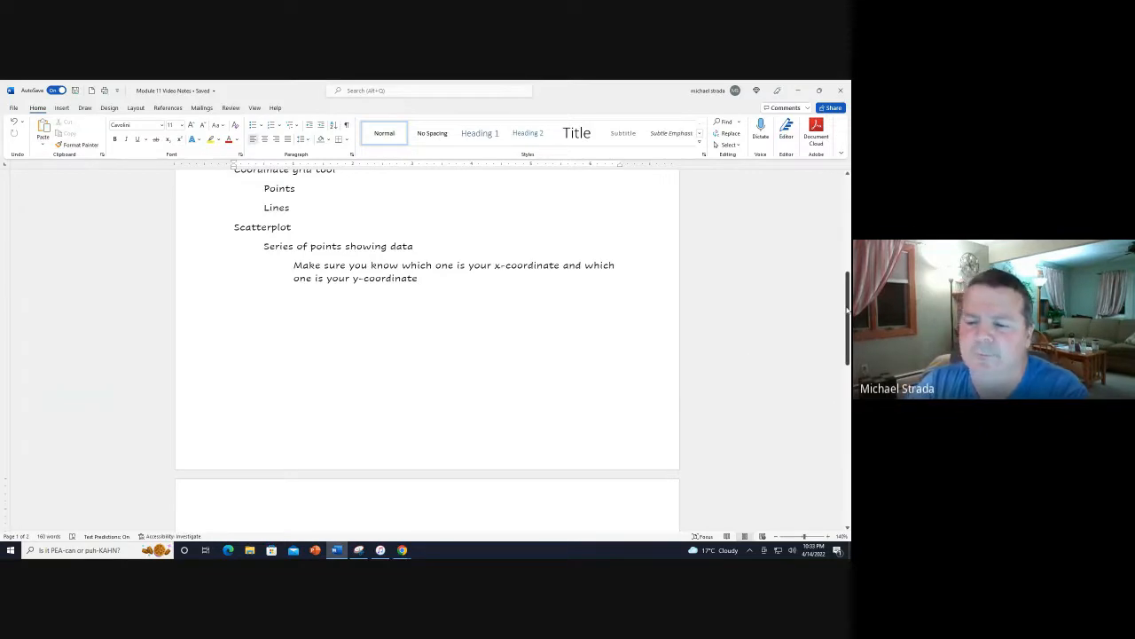
pyautogui.scroll(-3)
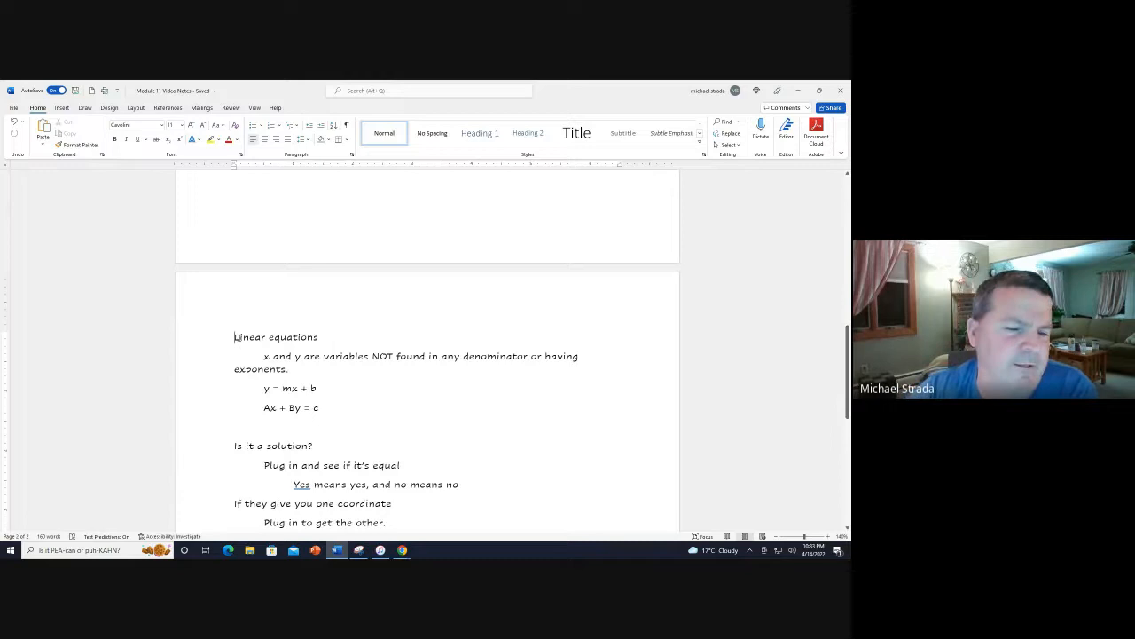
pyautogui.doubleClick(249, 337)
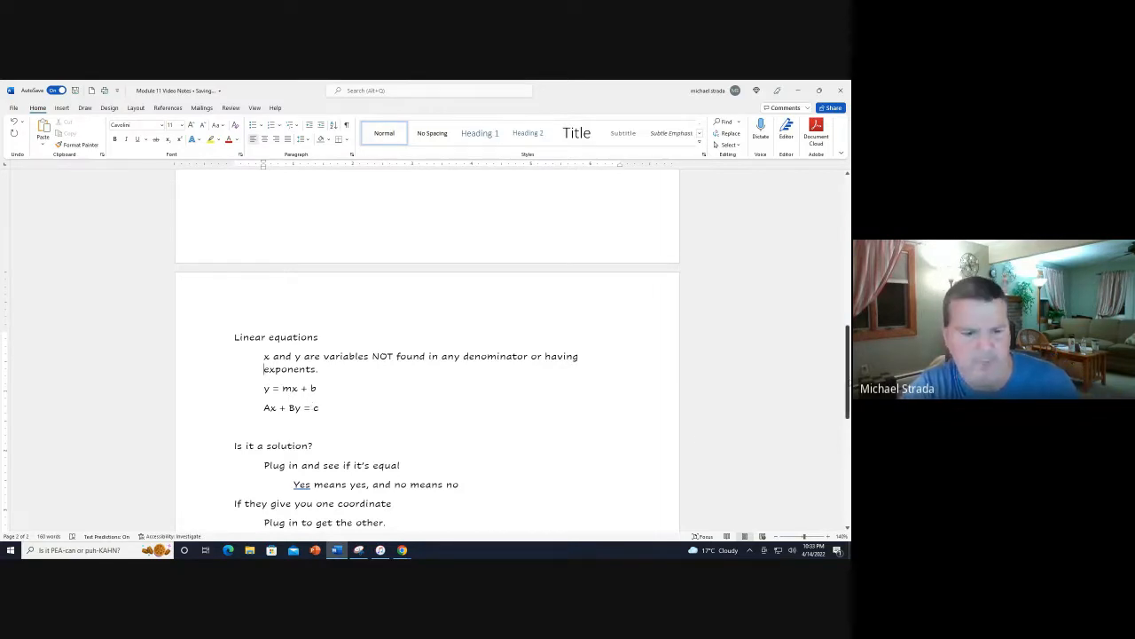
# Type (x, y) after 'Is it a solution?', then move to the blank line under Ax + By = c
pyautogui.scroll(-3)
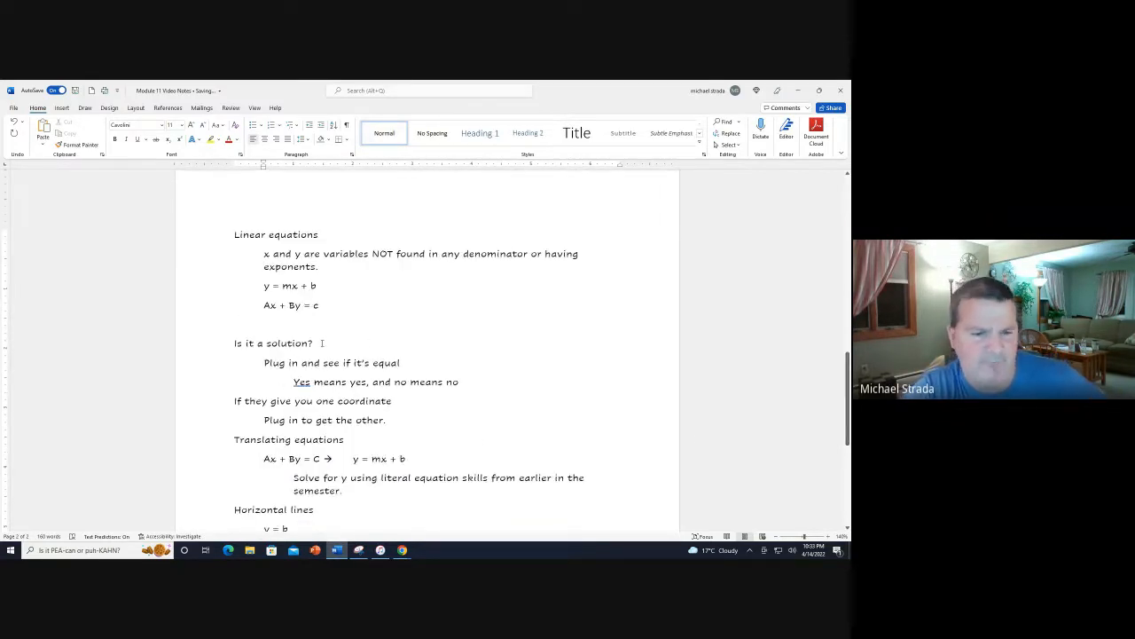
pyautogui.write('(x,')
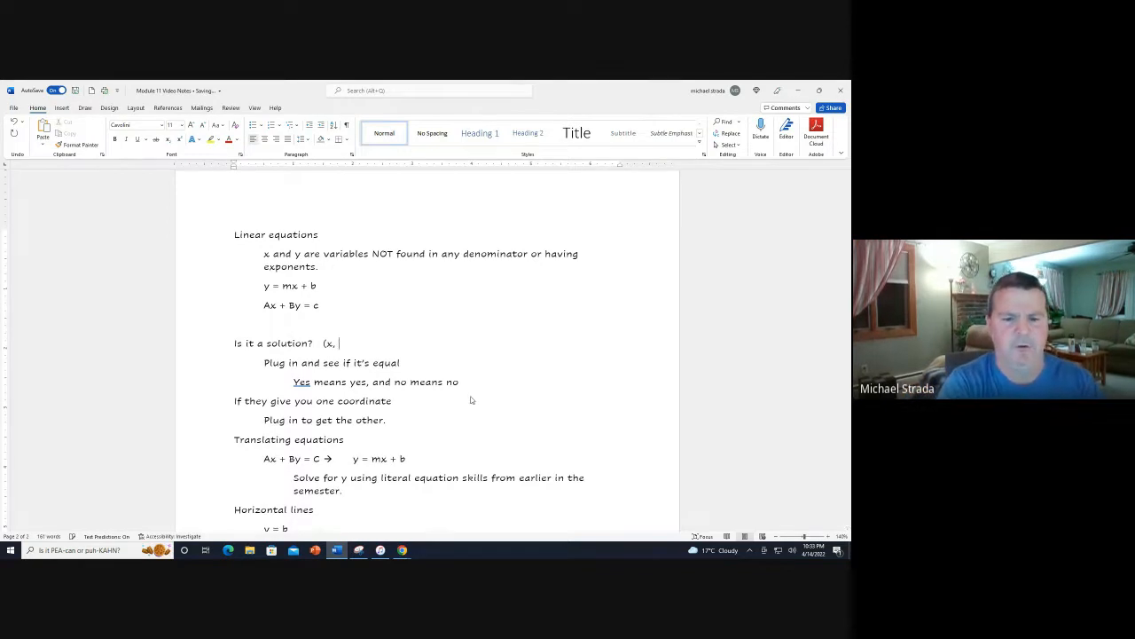
pyautogui.write('y)')
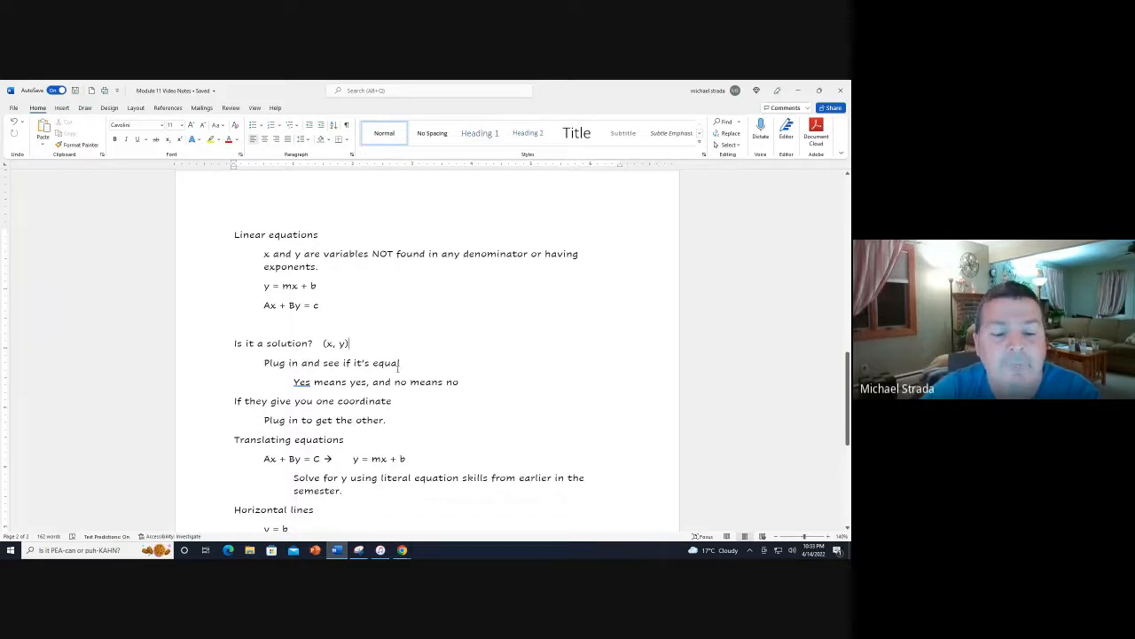
pyautogui.doubleClick(302, 382)
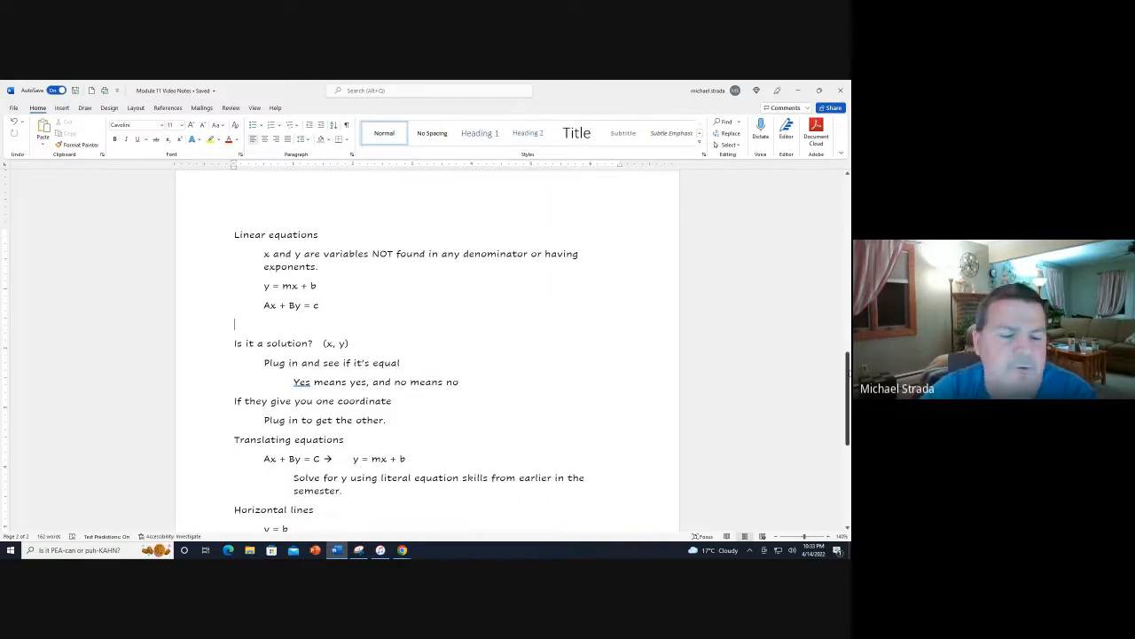
pyautogui.scroll(-3)
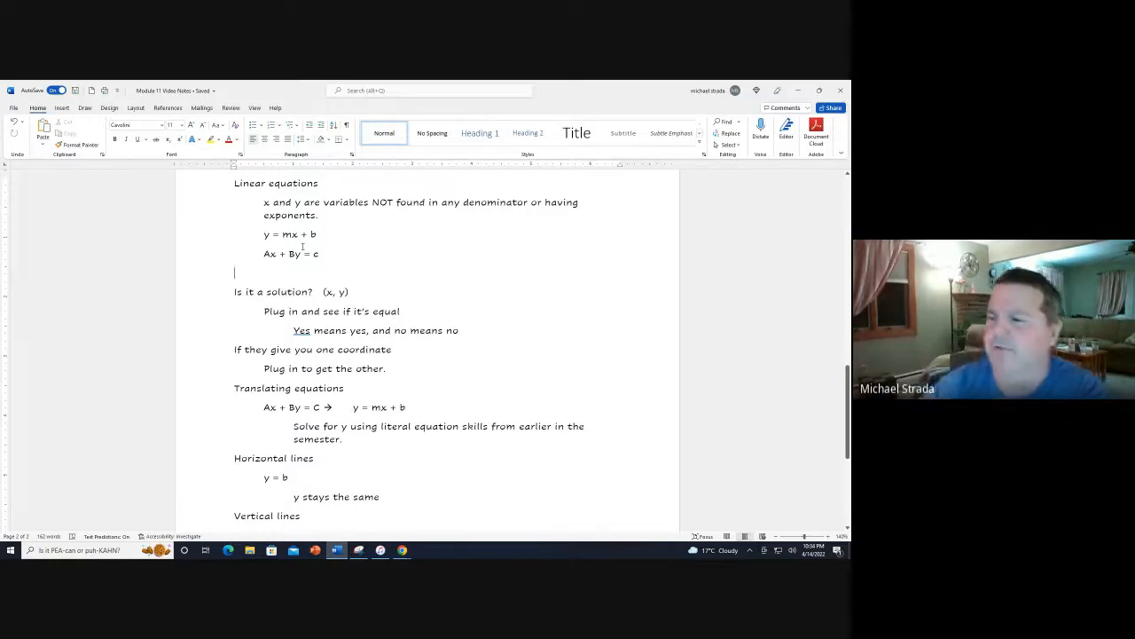
pyautogui.scroll(-3)
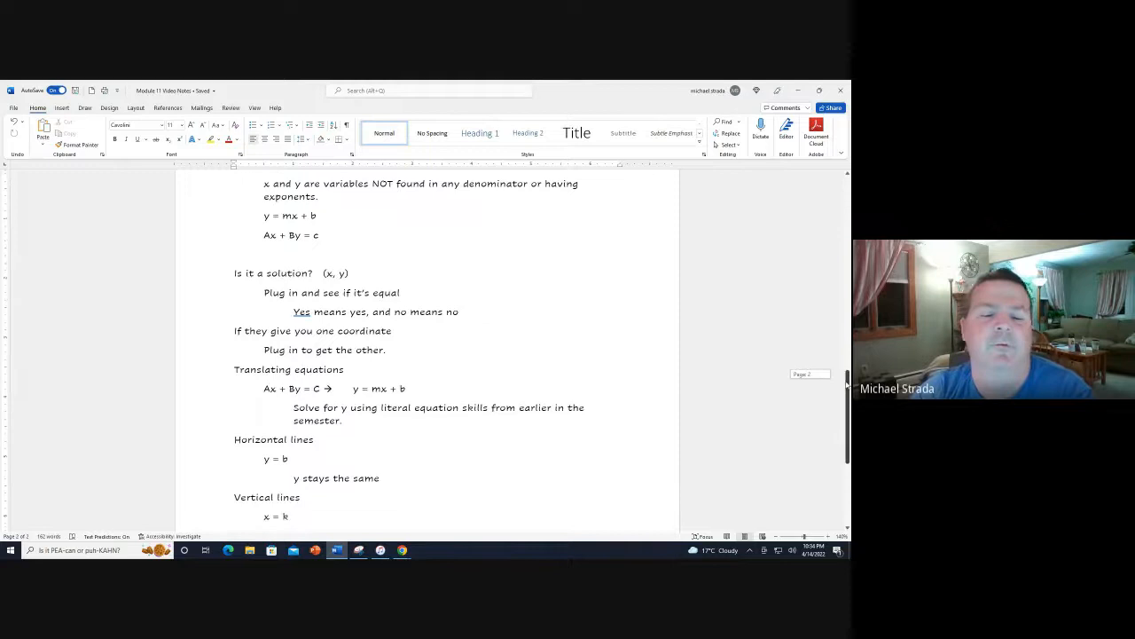
pyautogui.scroll(-3)
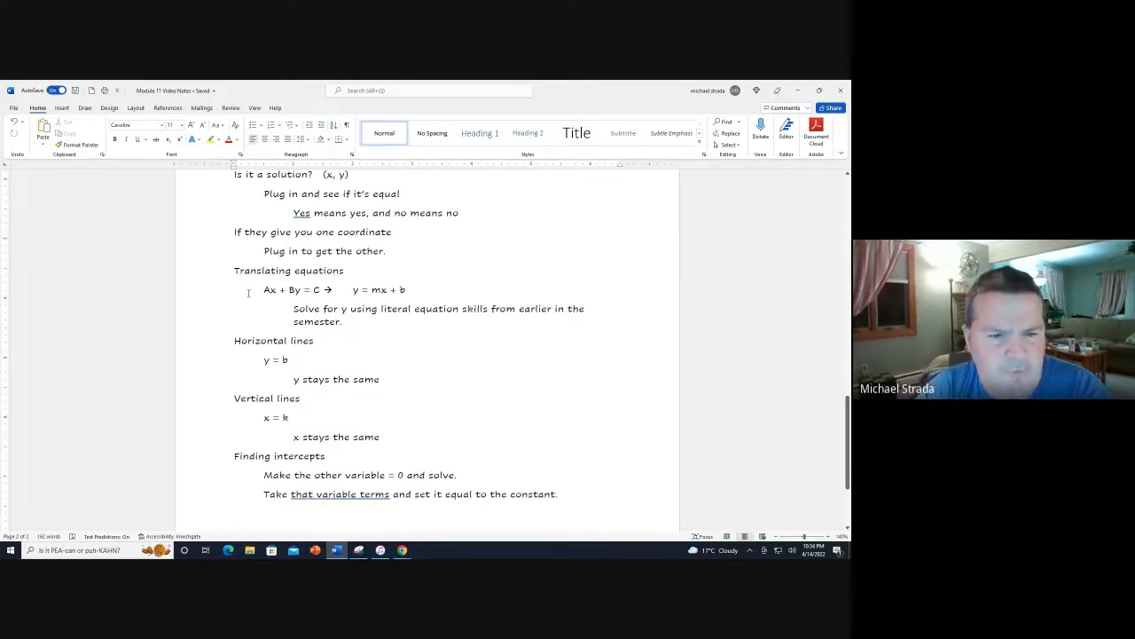
pyautogui.moveTo(262, 289); pyautogui.dragTo(331, 289)
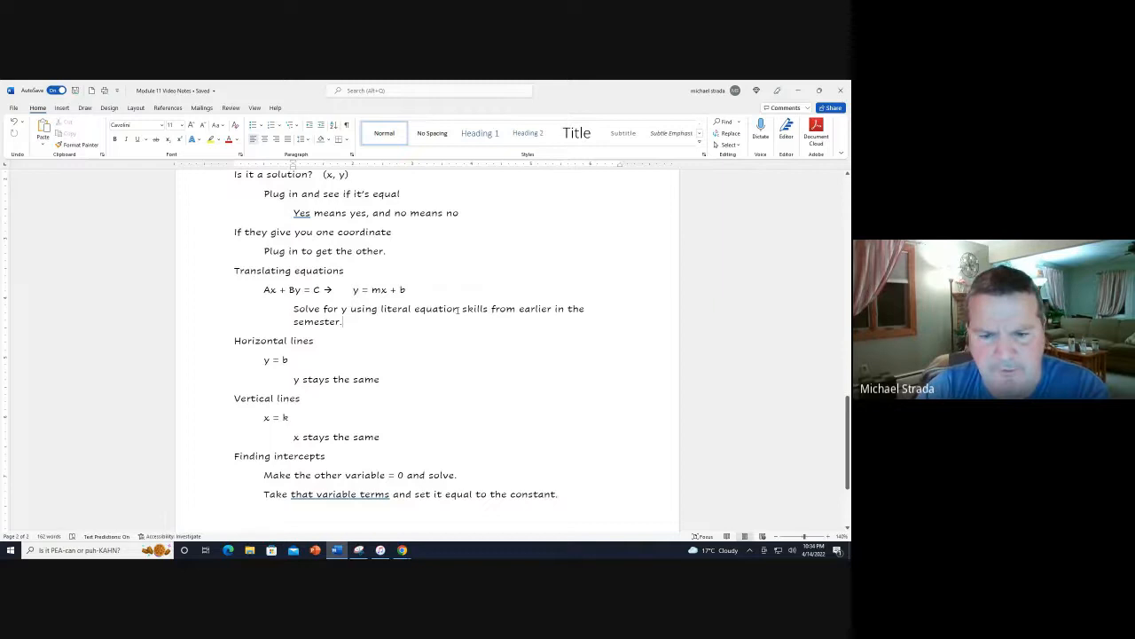
pyautogui.doubleClick(419, 309)
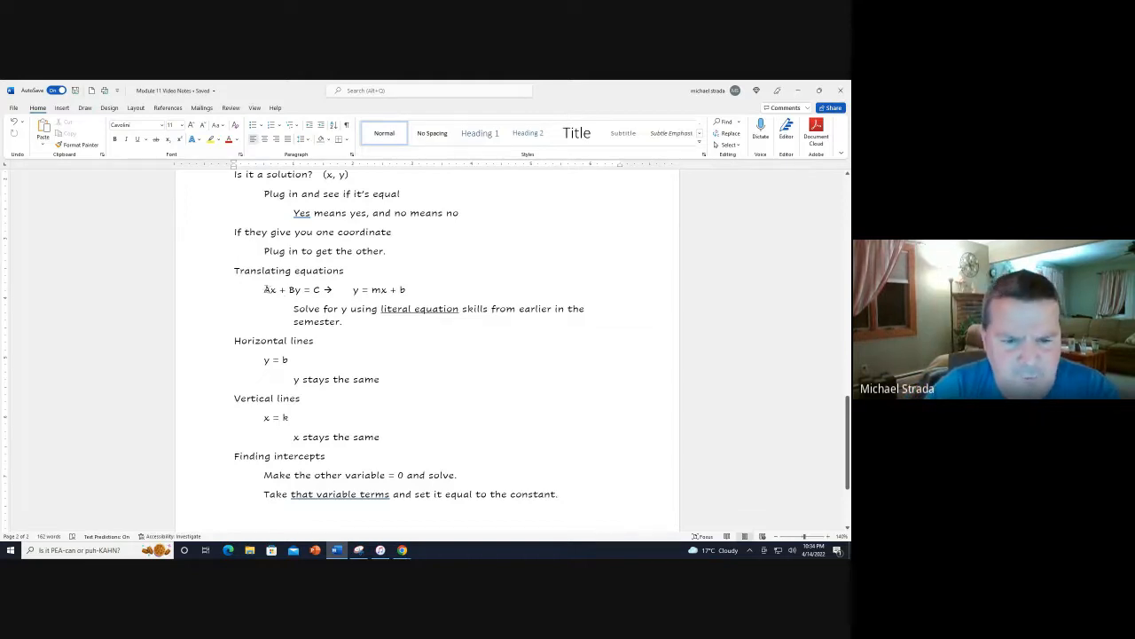
pyautogui.doubleClick(268, 289)
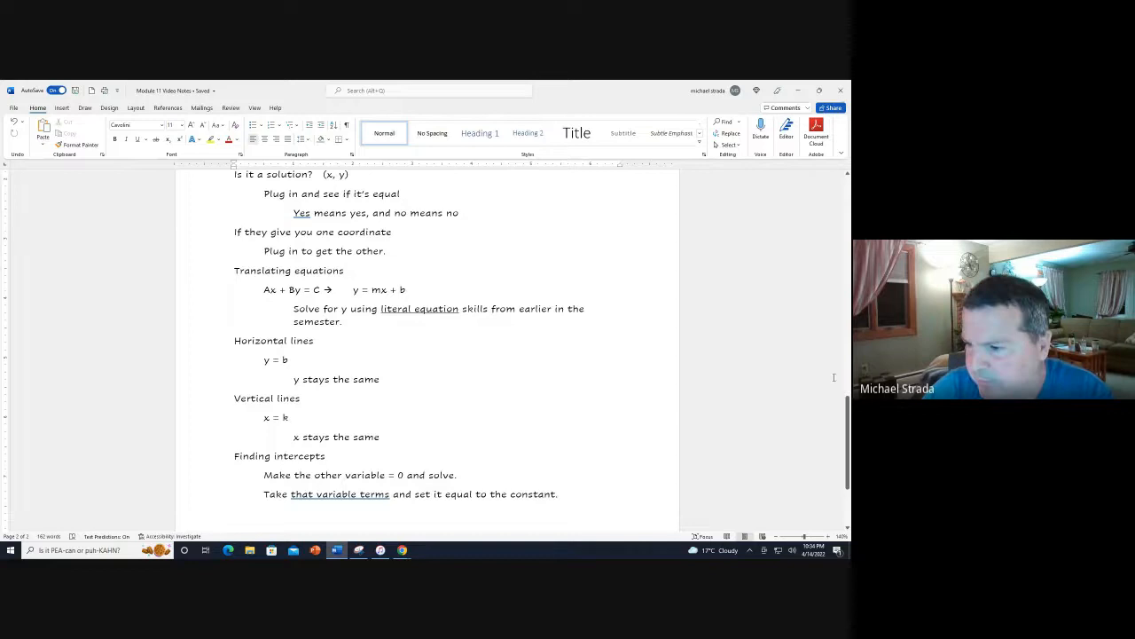
pyautogui.scroll(-3)
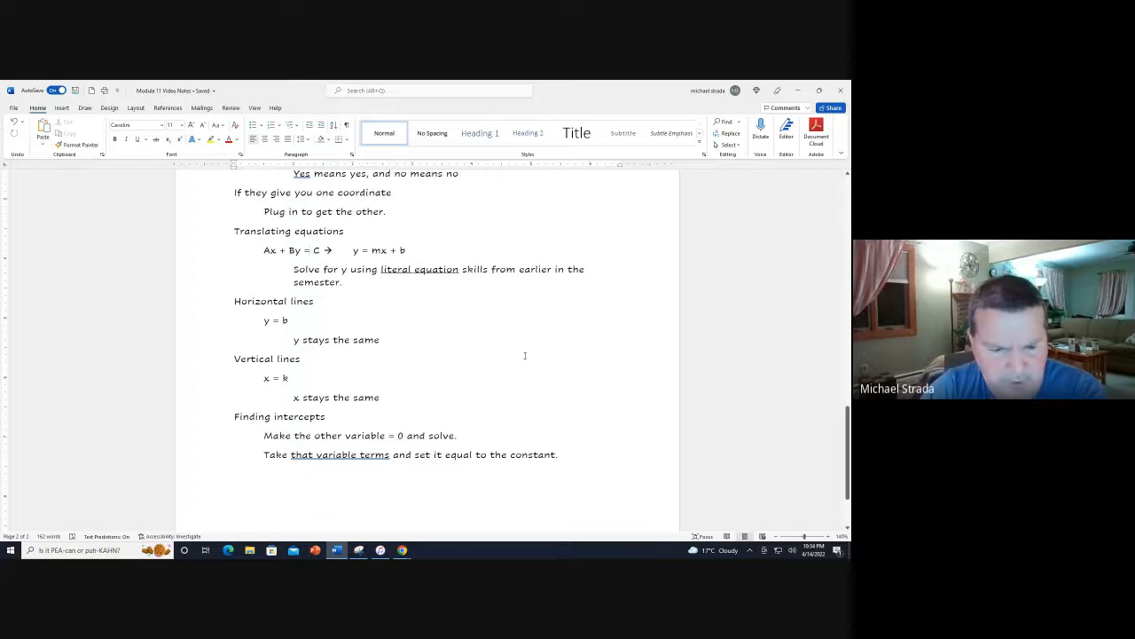
pyautogui.scroll(-3)
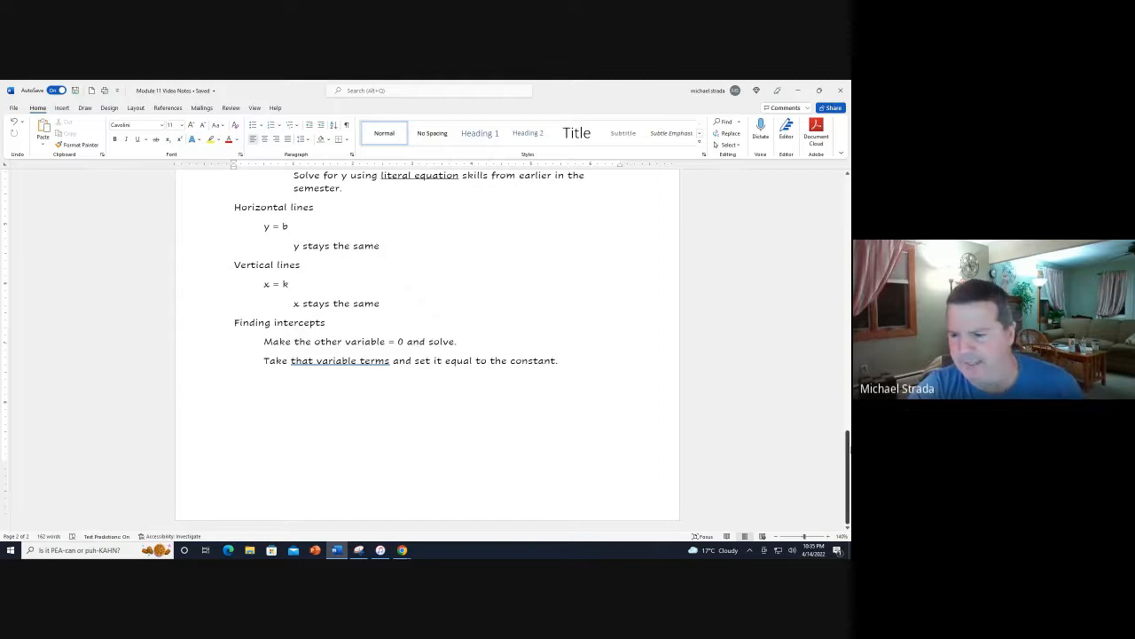
# Scroll to the Finding intercepts note that reads 'that variable terms'
pyautogui.scroll(3)
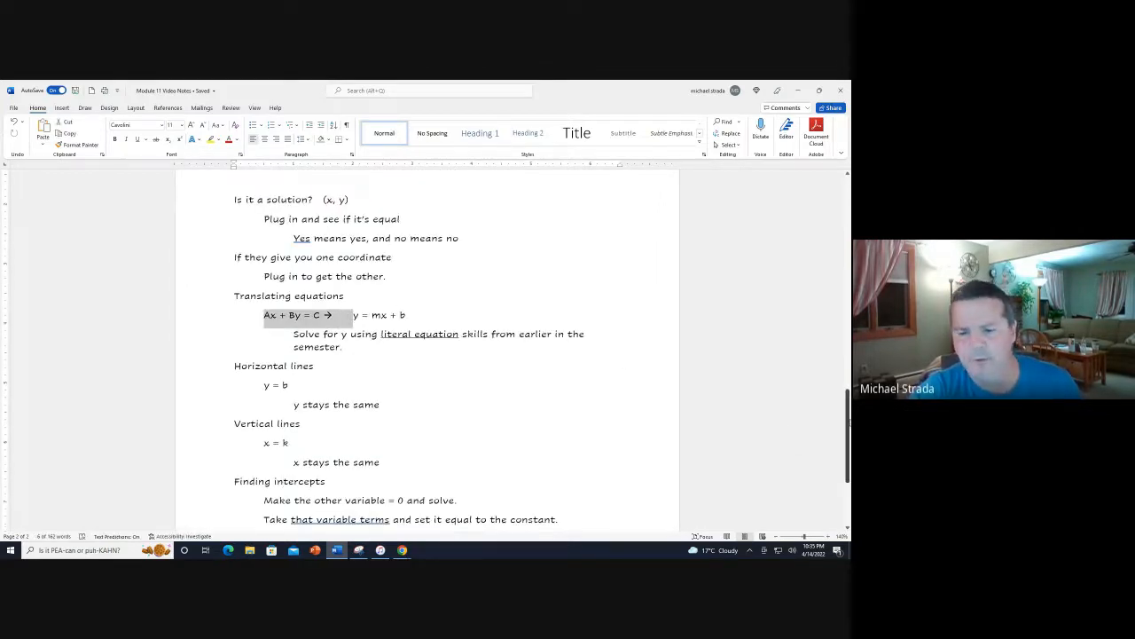
pyautogui.scroll(-3)
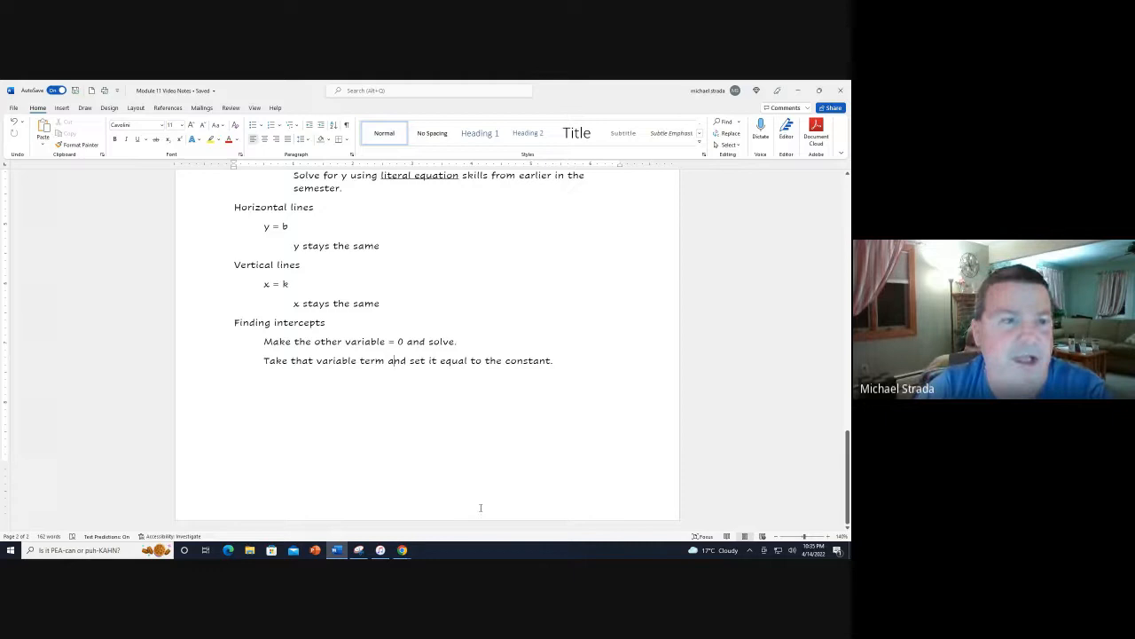
pyautogui.moveTo(402, 550)
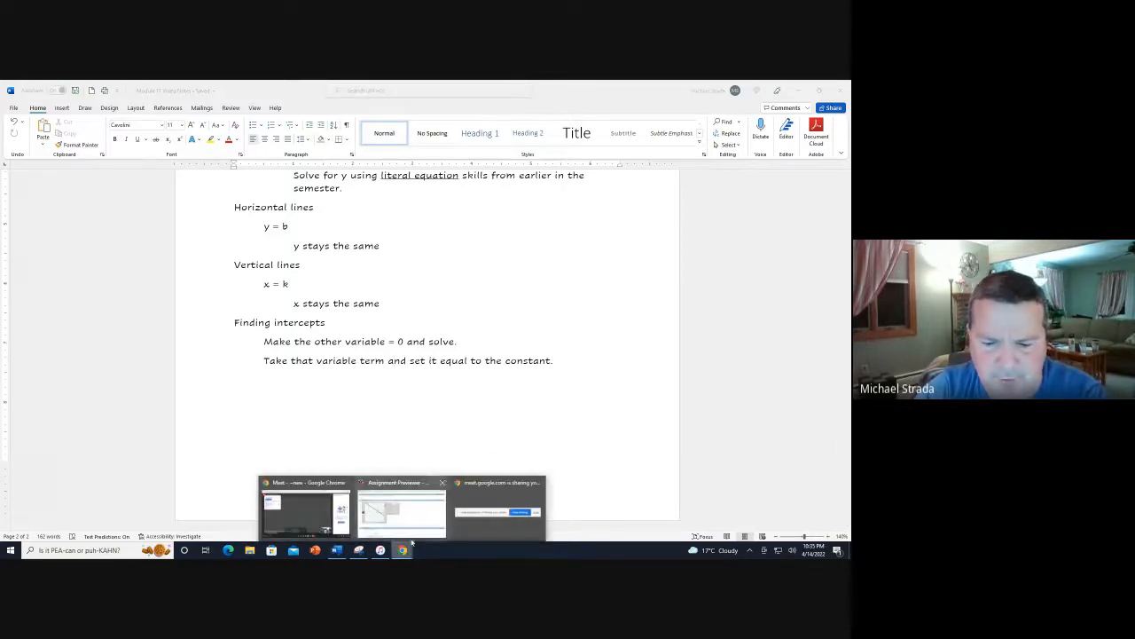